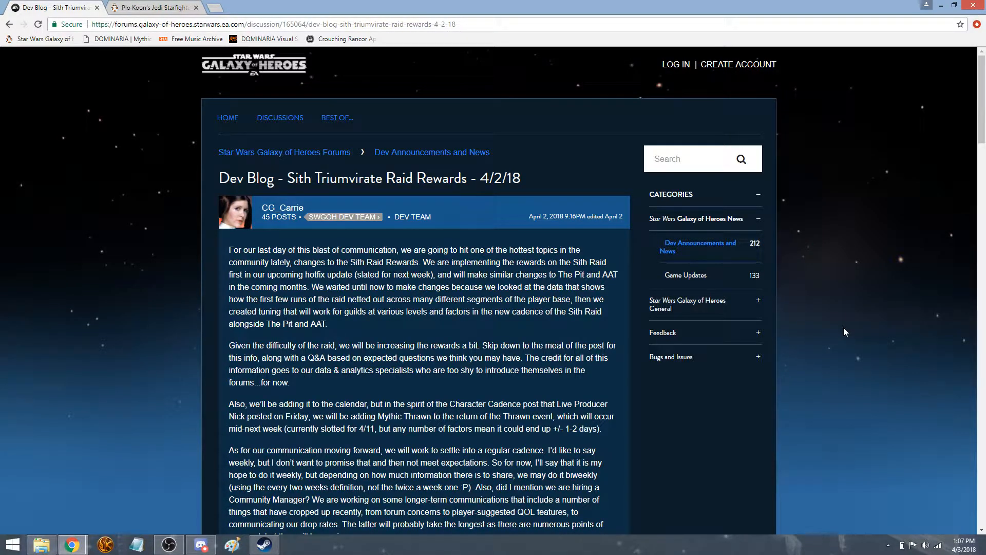
mouse_move(306, 274)
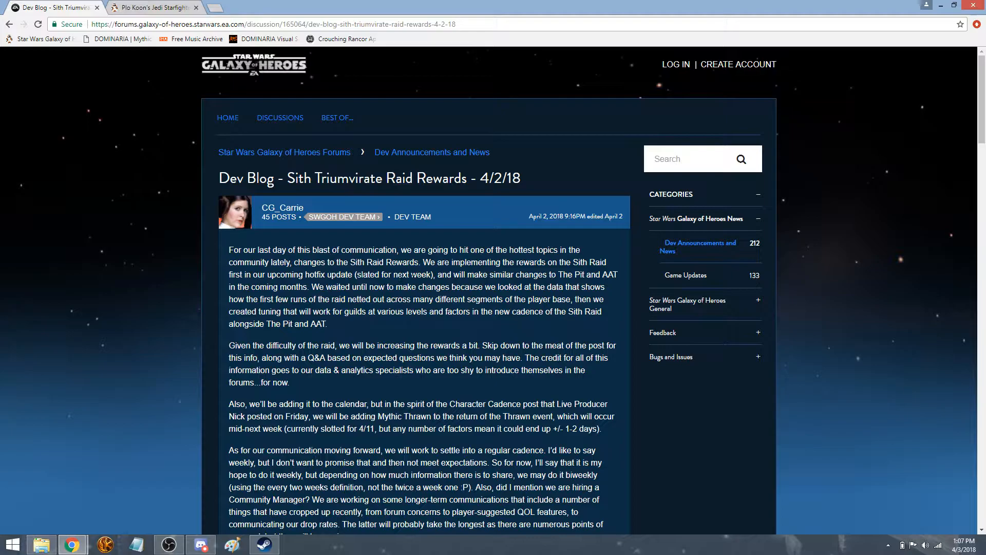
mouse_move(423, 283)
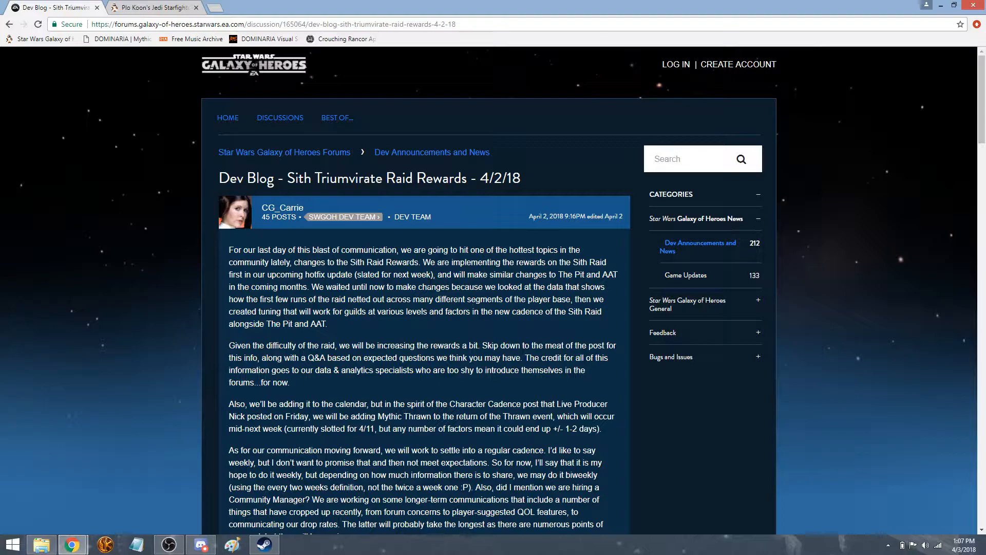
mouse_move(254, 282)
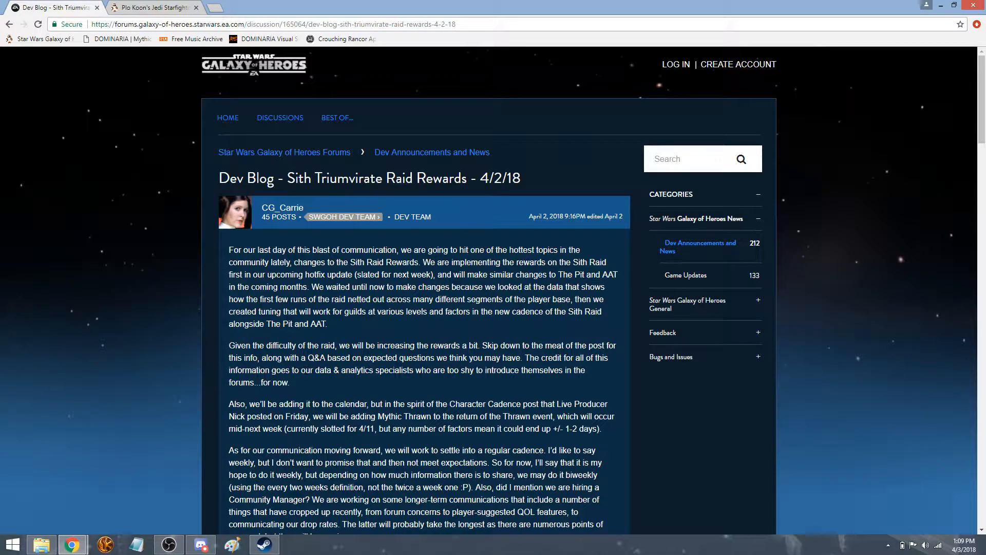
Scroll the blog post down to its thank-you sign-off and P.S
scroll("down", 3)
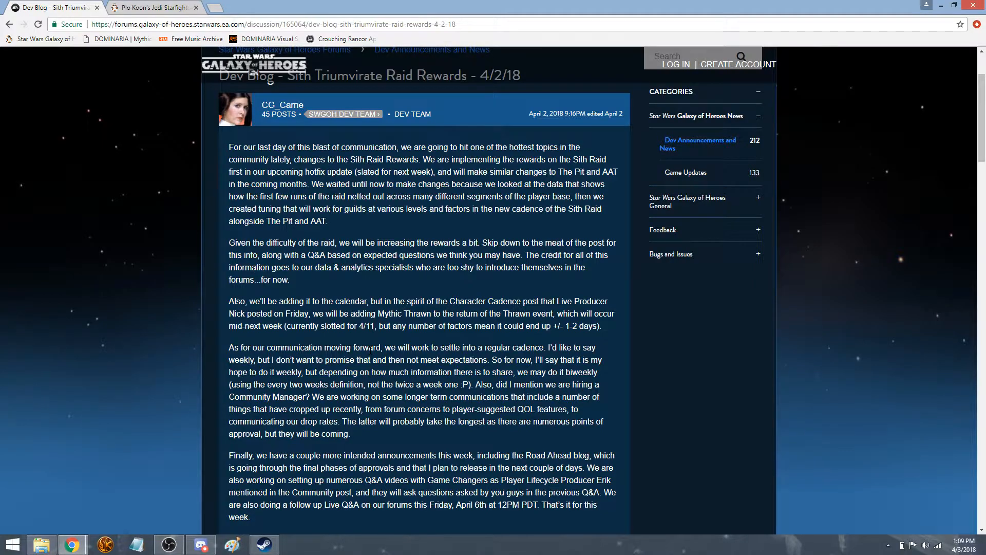
scroll("down", 3)
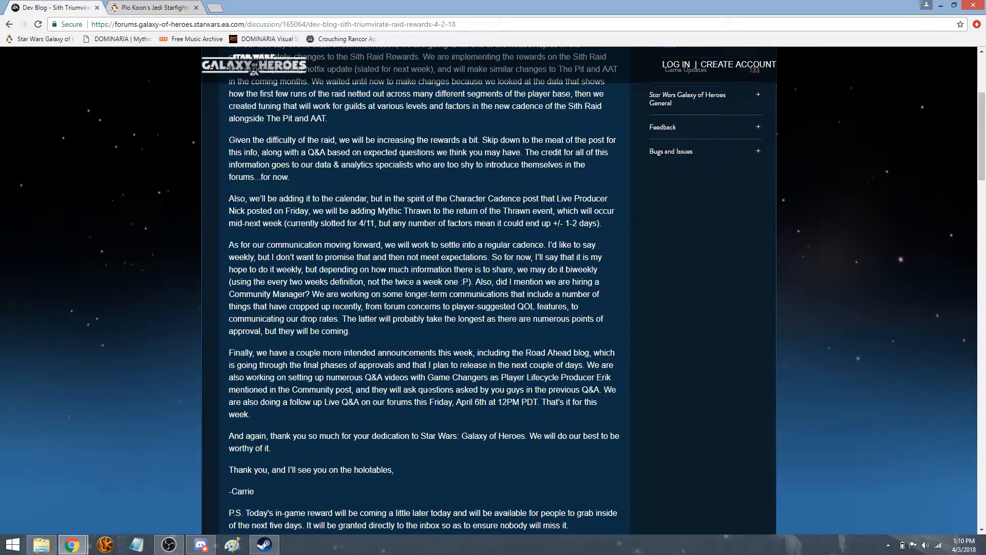
mouse_move(503, 421)
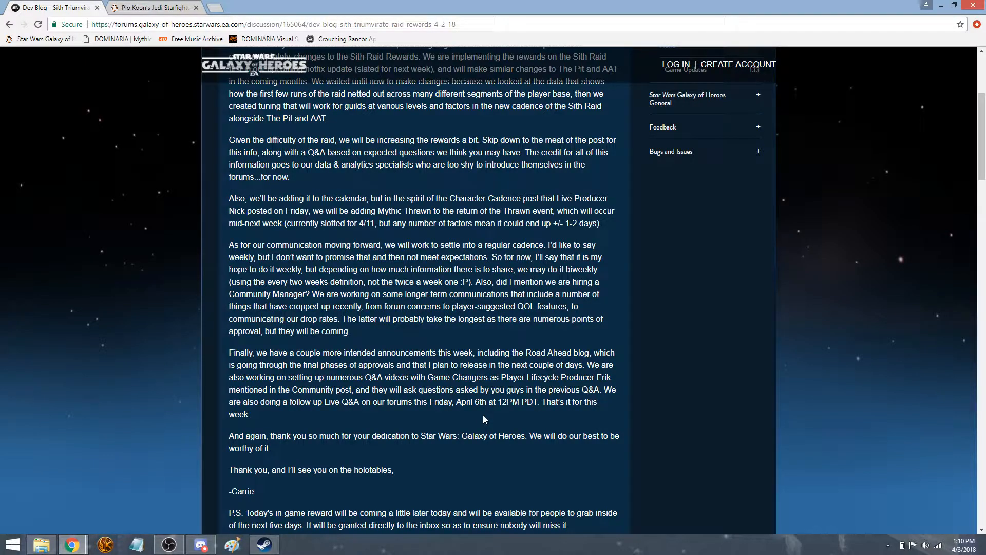
Scroll down to section 1, Improved Underlying Quality of Gear Drops, in Sith Raid Reward Changes
scroll("down", 3)
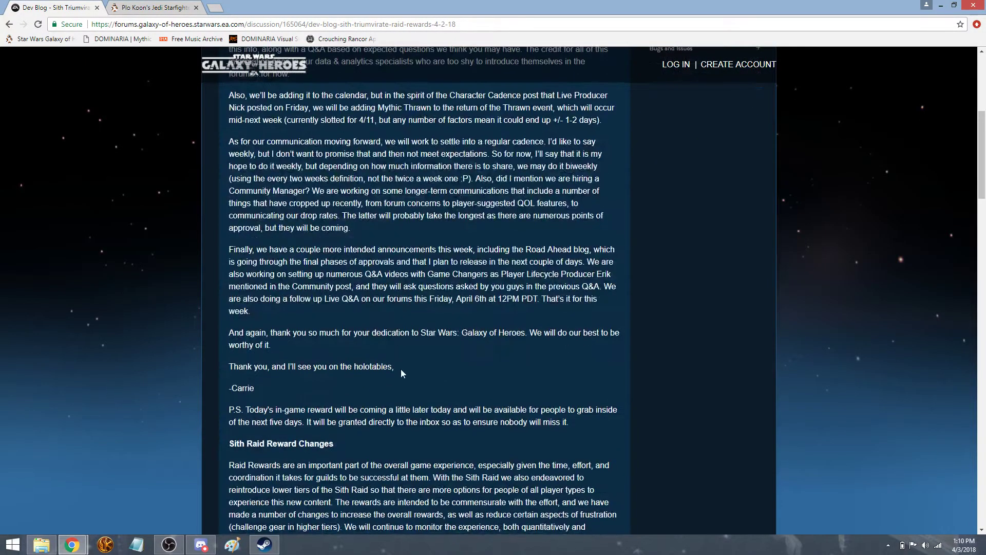
scroll("down", 3)
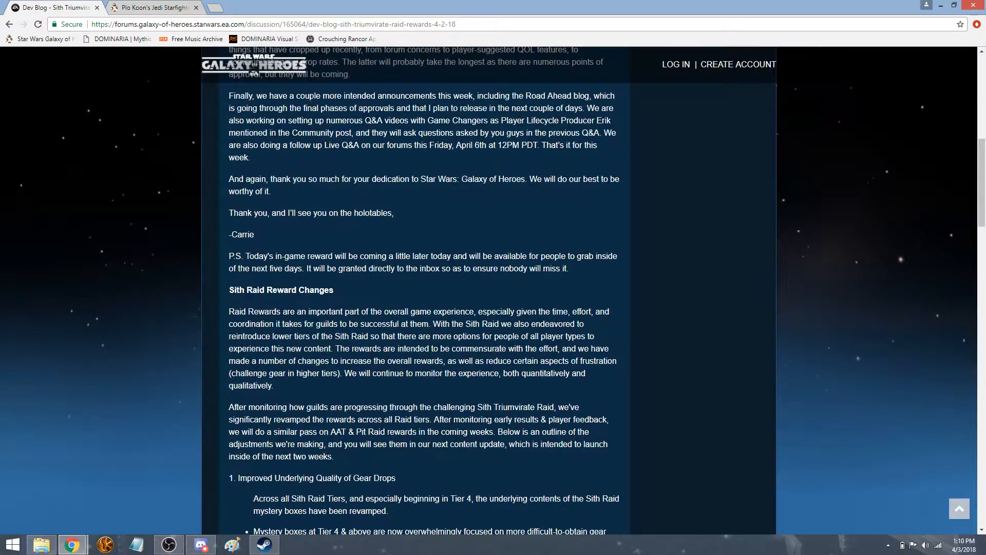
mouse_move(268, 266)
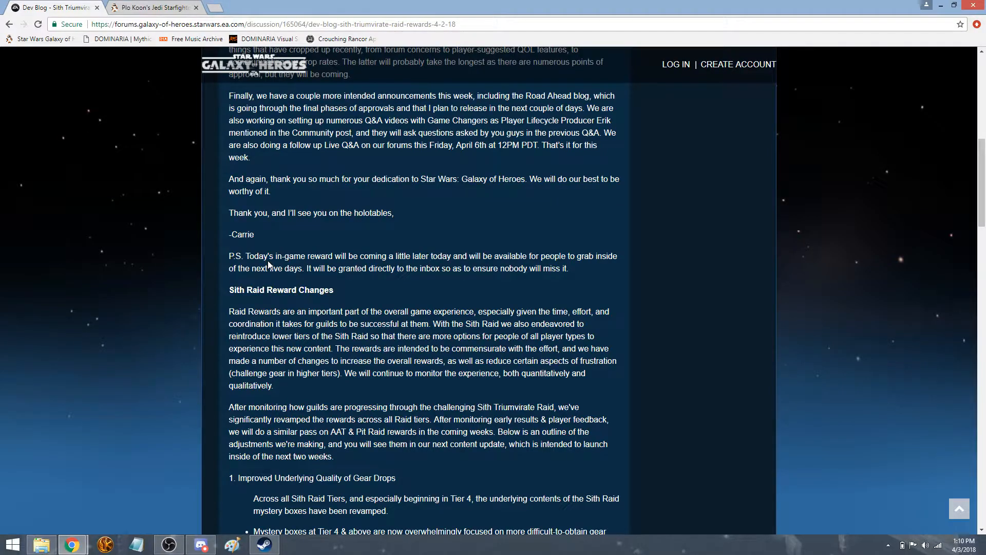
scroll("down", 3)
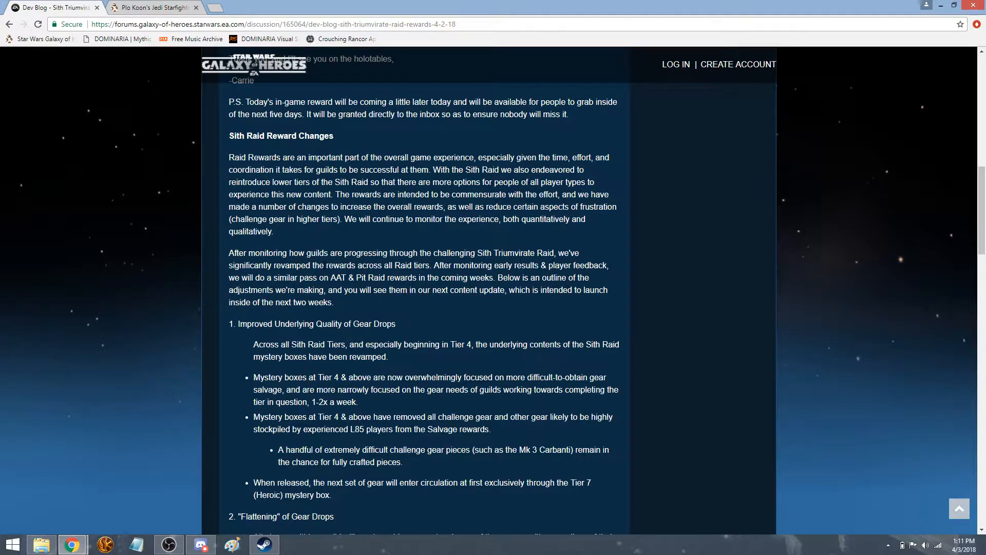
scroll("down", 3)
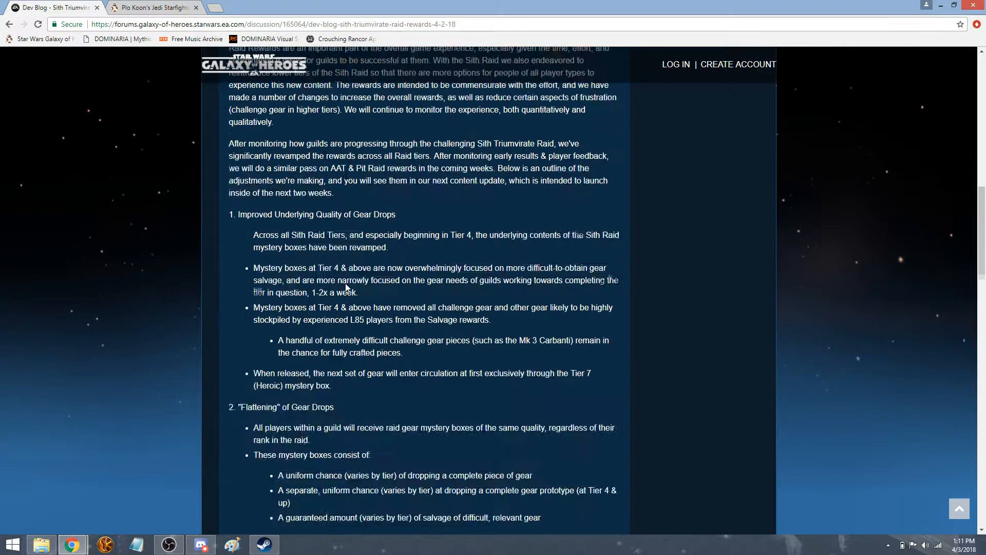
scroll("down", 3)
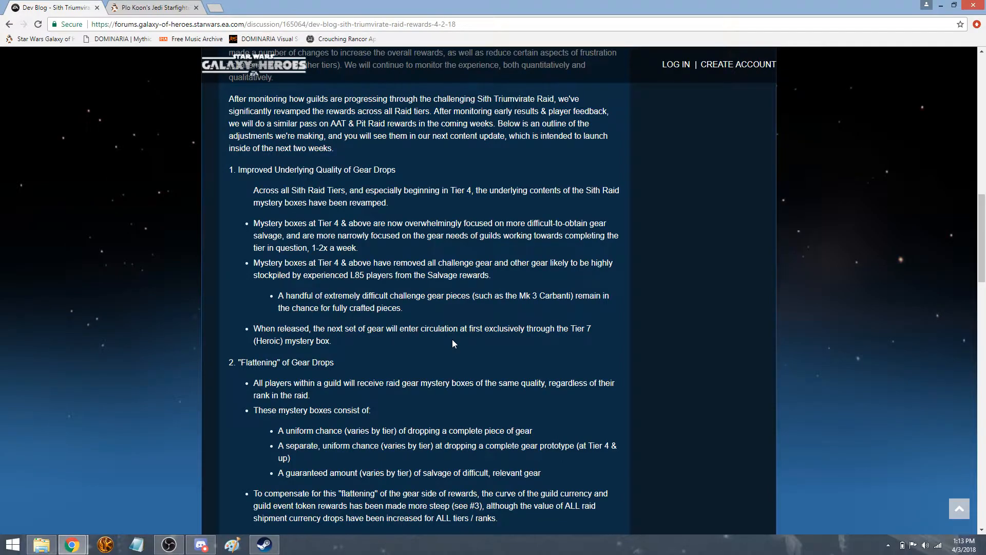
Scroll past Flattening of Gear Drops to the start of section 3 on guild currency
scroll("down", 3)
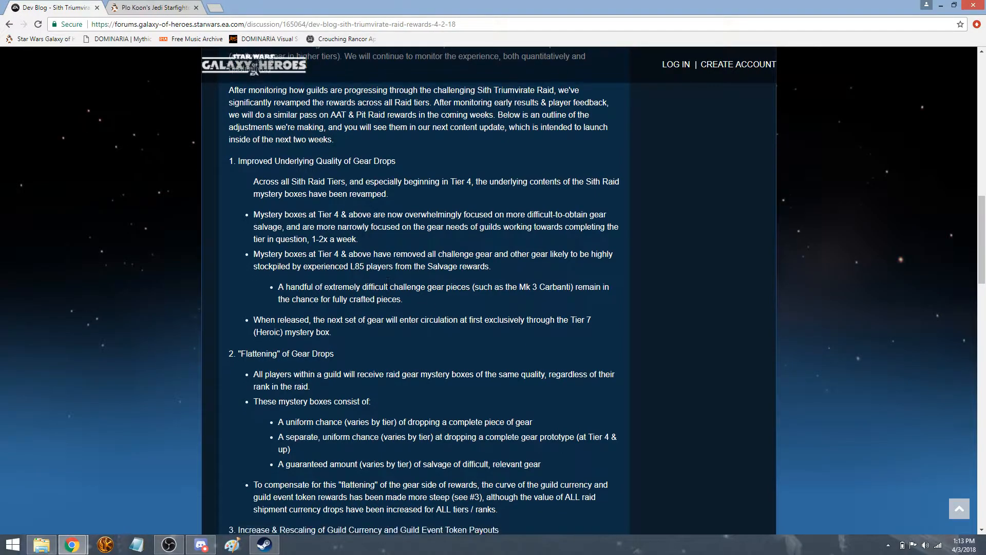
scroll("down", 3)
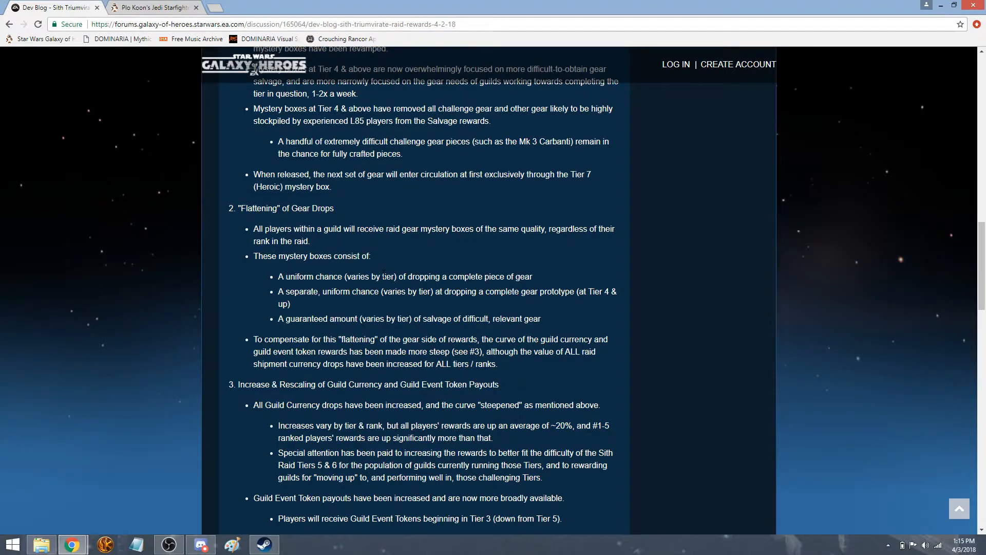
Scroll to the Guild Event Token payouts and the Q&A on whether the increase is meaningful
scroll("down", 3)
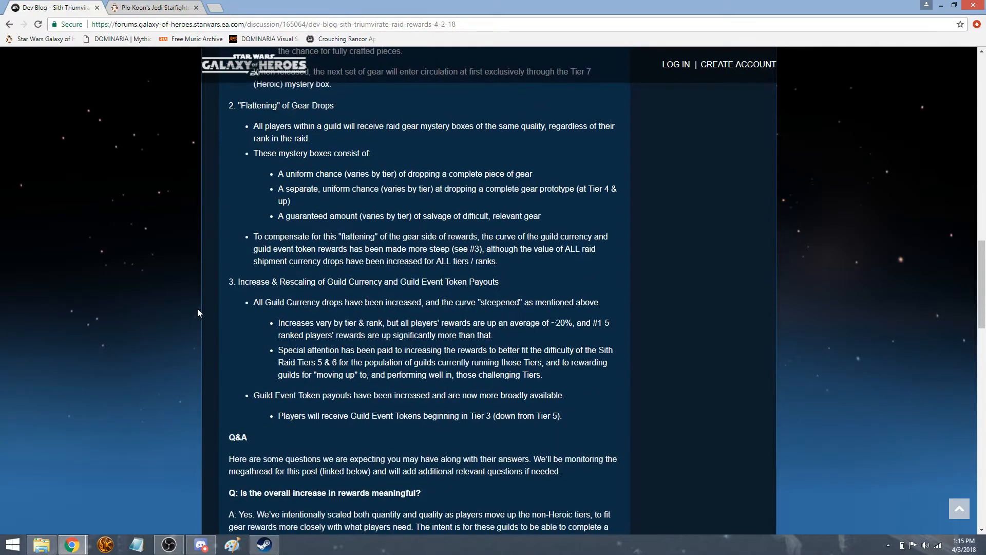
mouse_move(203, 312)
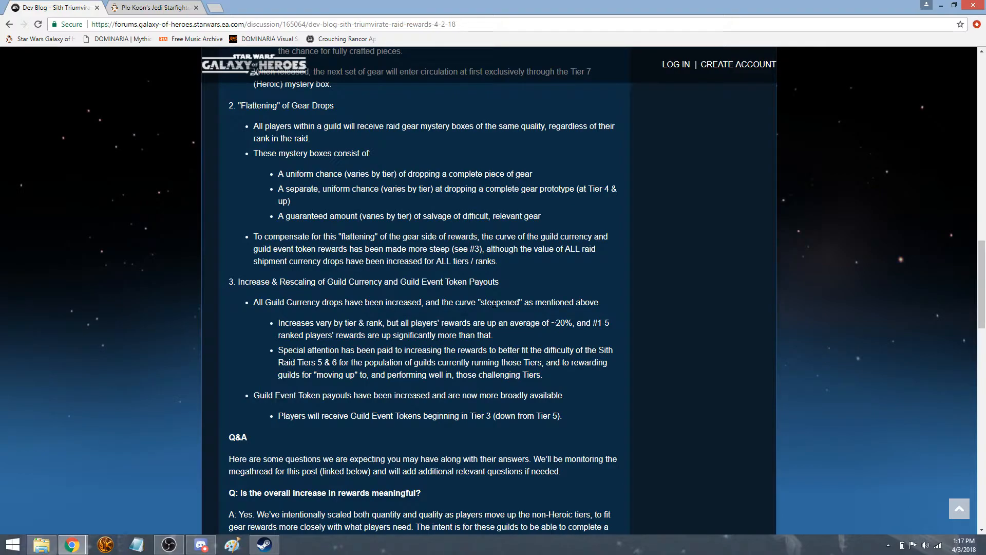
scroll("down", 3)
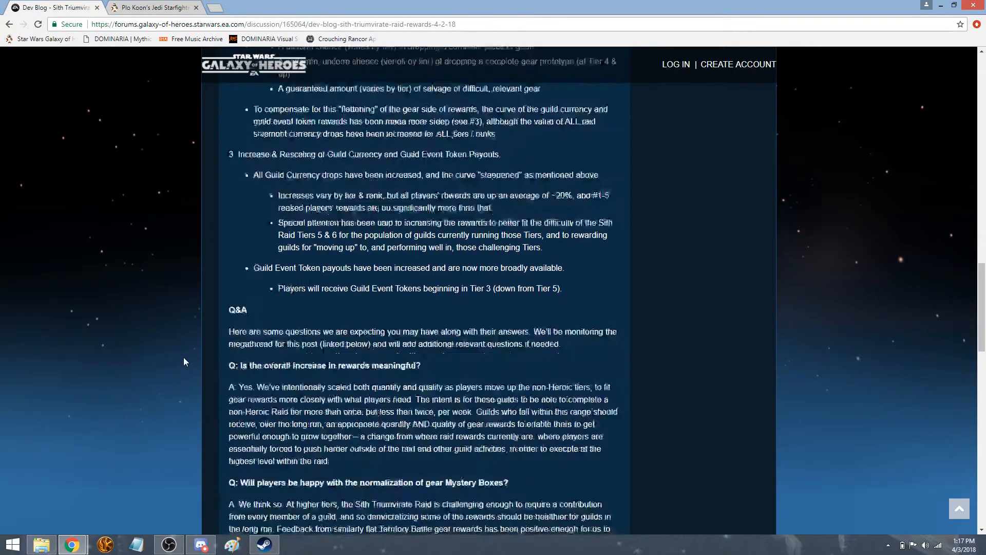
scroll("down", 3)
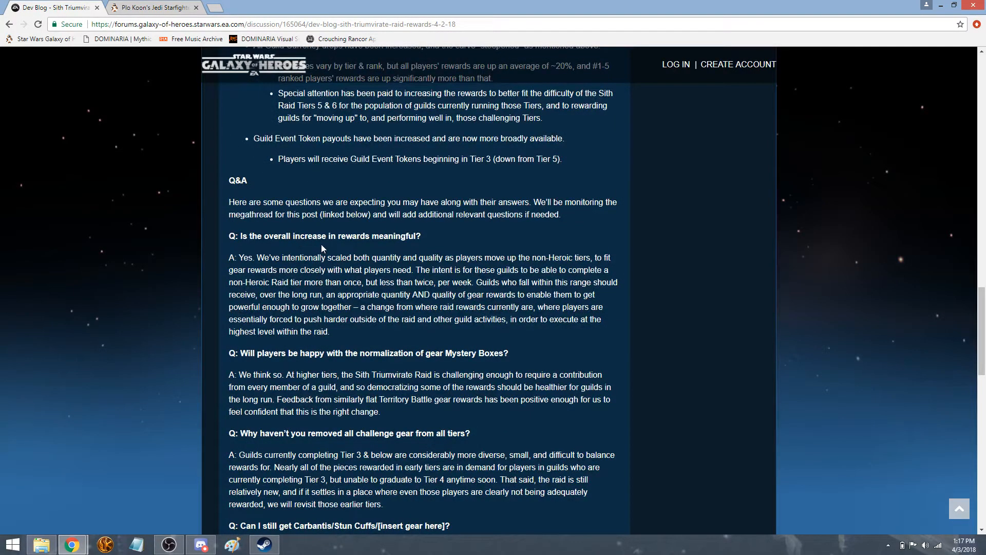
scroll("down", 3)
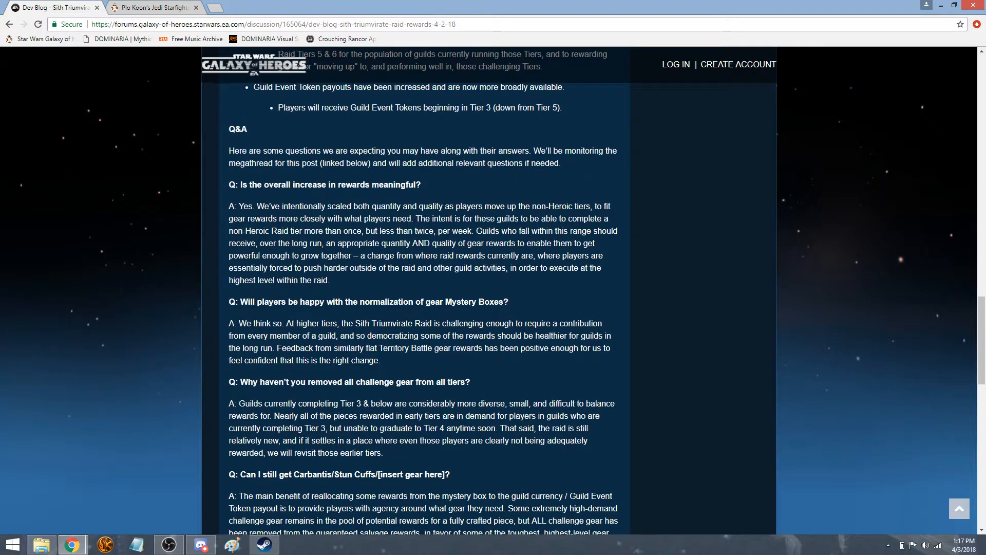
scroll("down", 3)
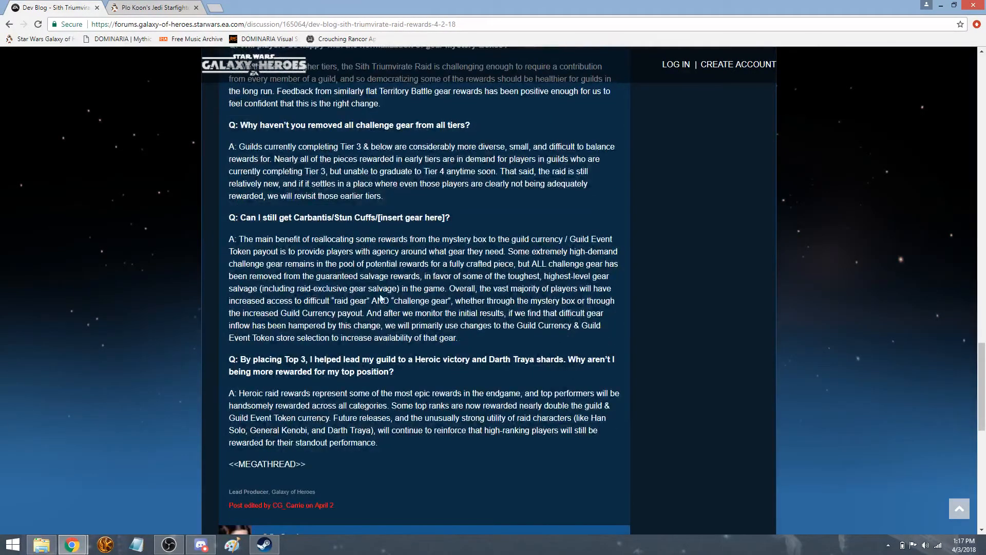
scroll("up", 3)
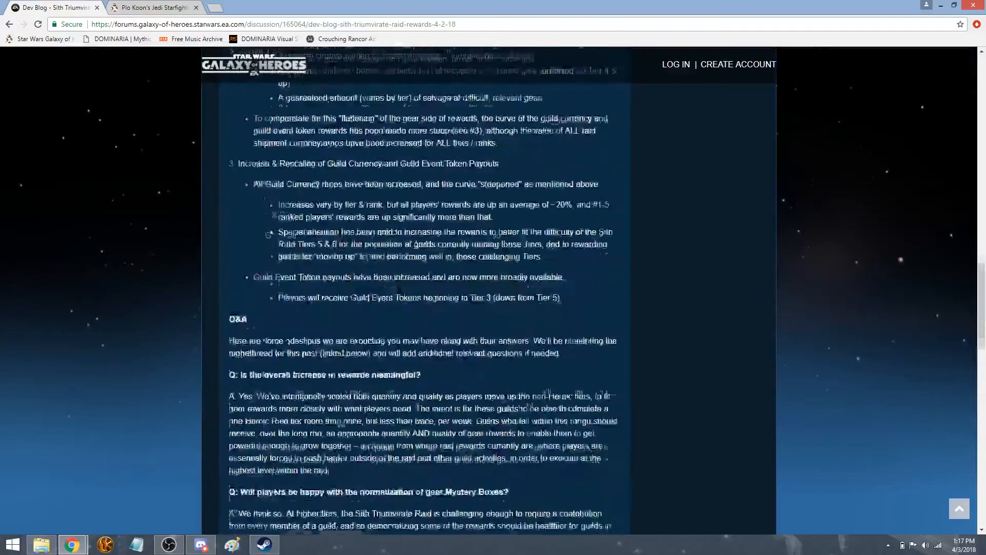
scroll("up", 3)
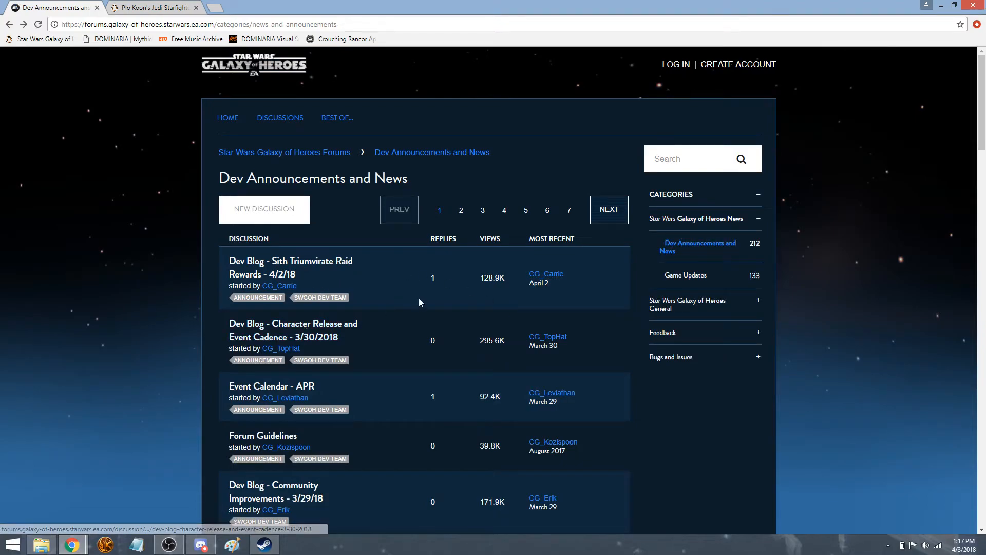
Scroll slightly further down the Dev Announcements and News thread list
scroll("down", 3)
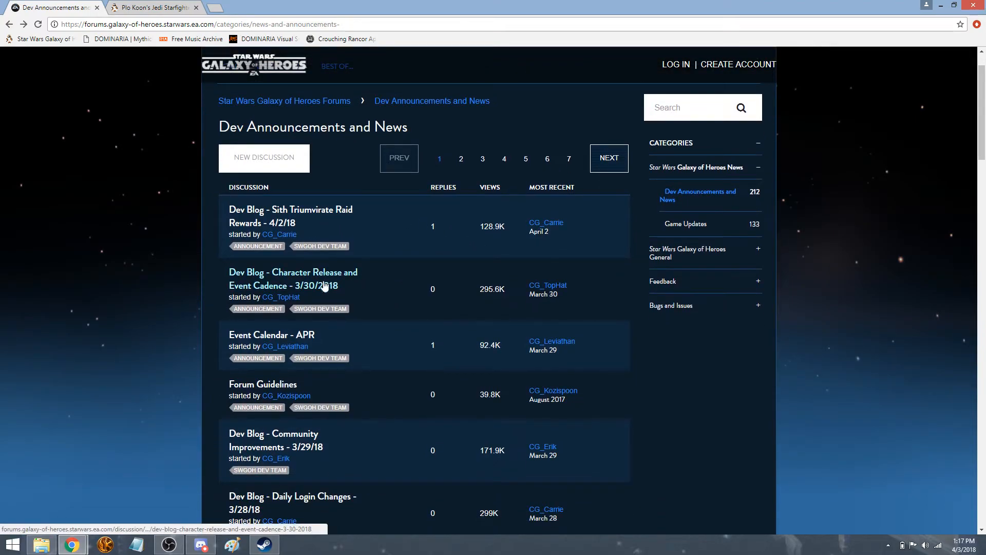
mouse_move(311, 277)
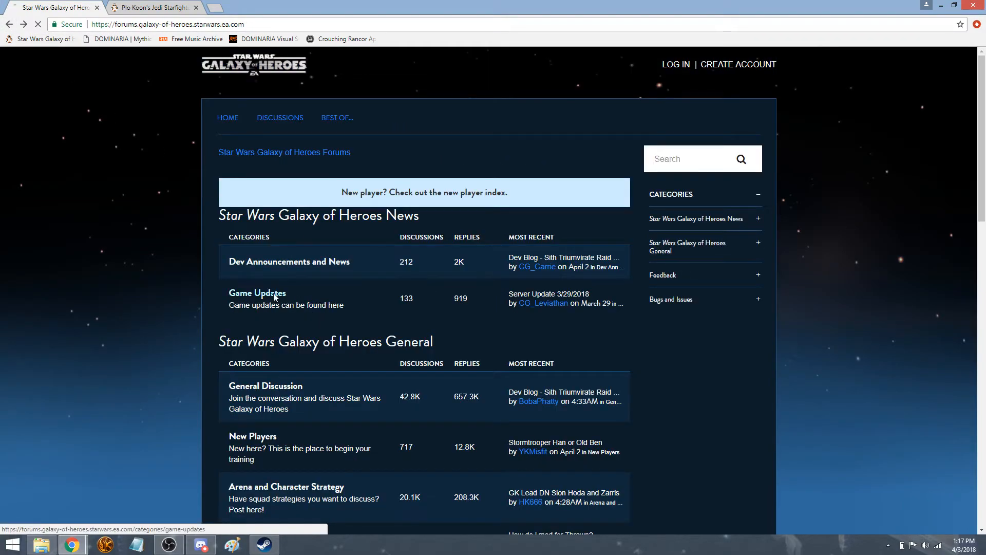
Open the Server Update 3/29/2018 thread and scroll to its Squad/Fleet Arena change
left_click(257, 293)
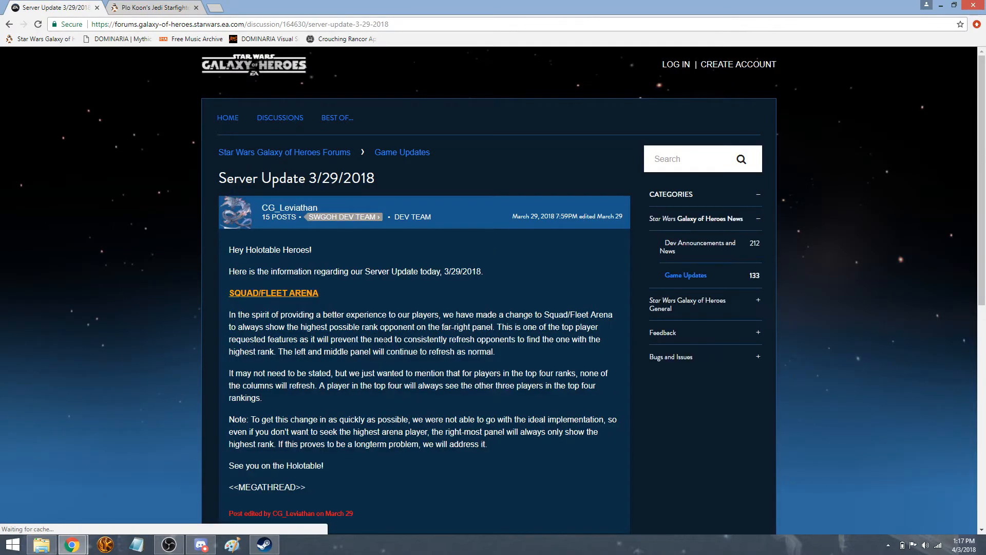
scroll("down", 3)
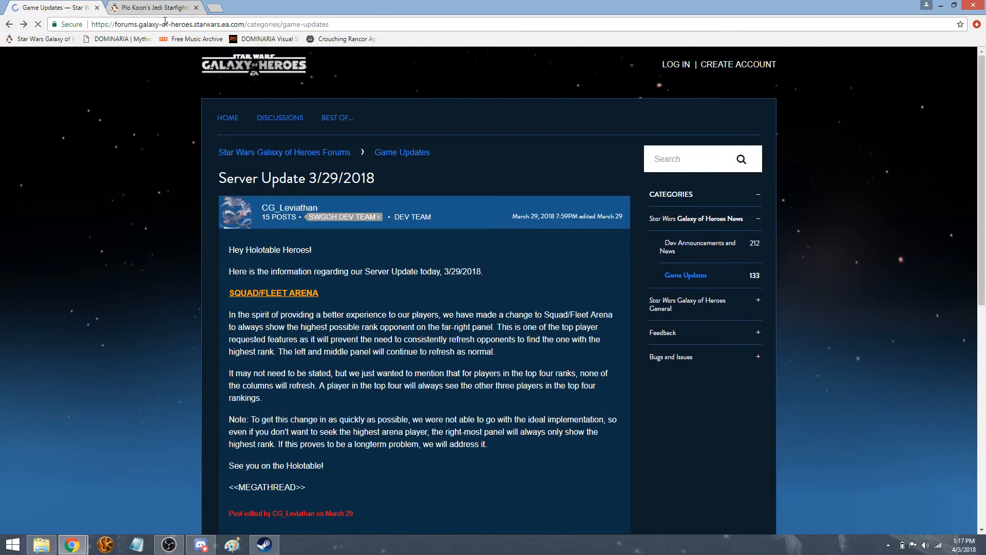
Show the Game Updates thread list, topped by the Game Update Index
left_click(402, 152)
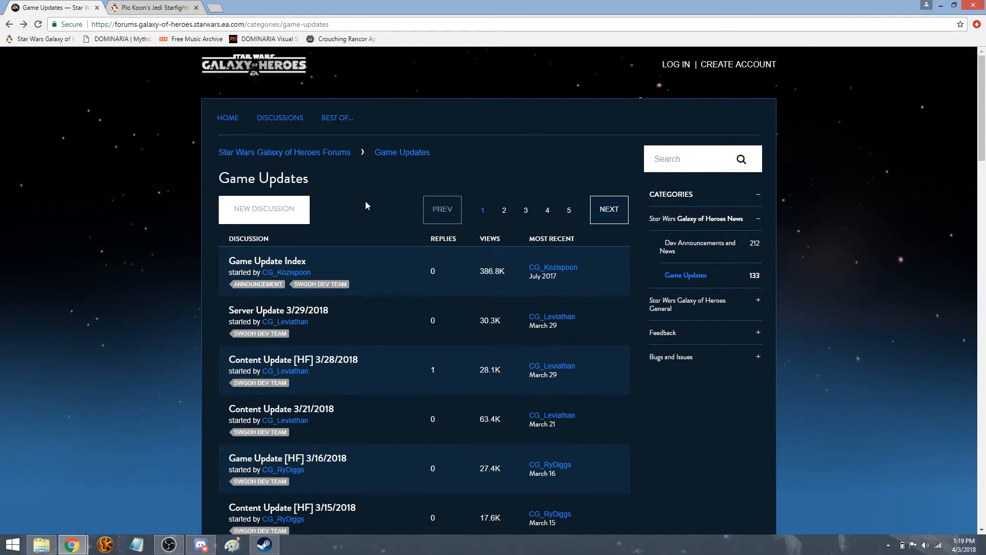
mouse_move(310, 164)
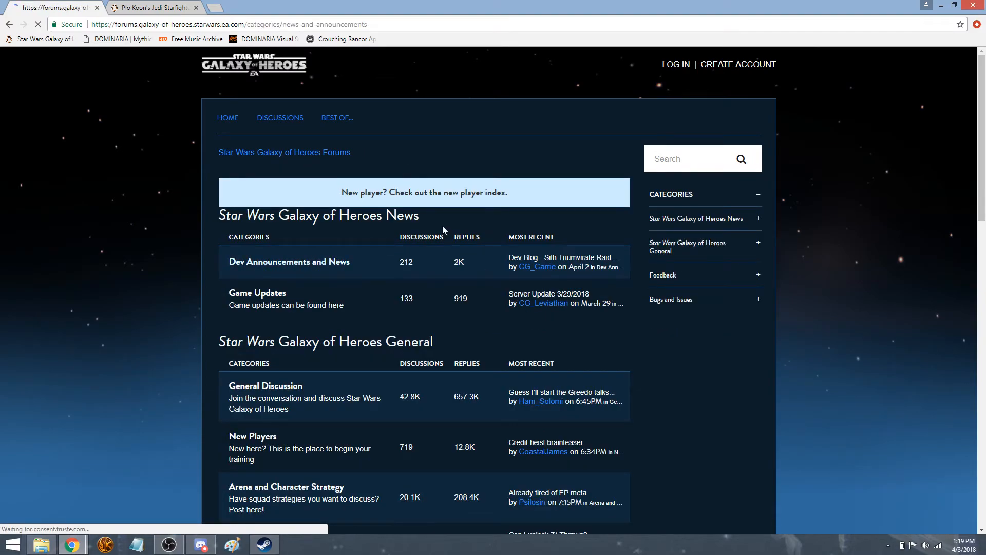
Open Dev Announcements and News, then the 'Dev Blog - Sith Triumvirate Raid Rewards - 4/2/18' thread
left_click(289, 261)
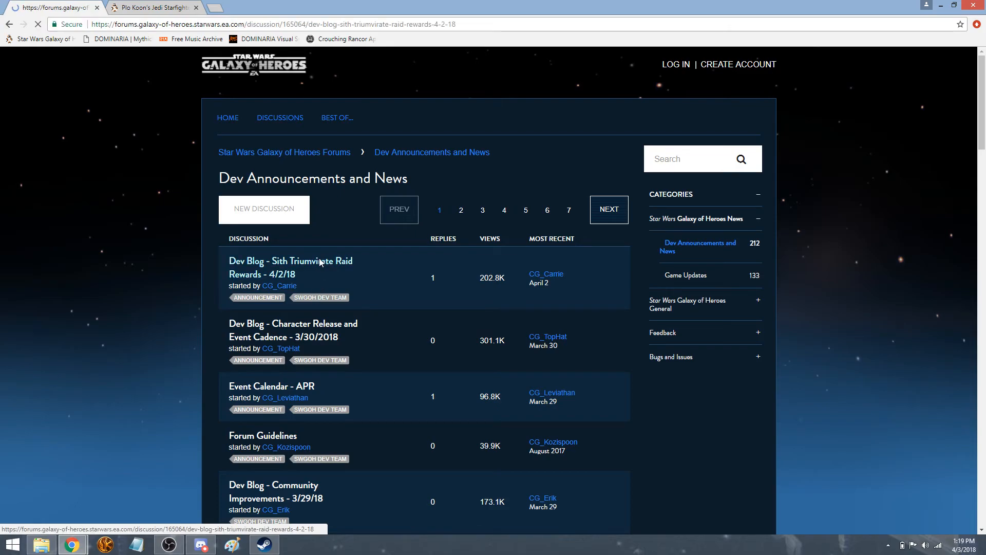
left_click(290, 260)
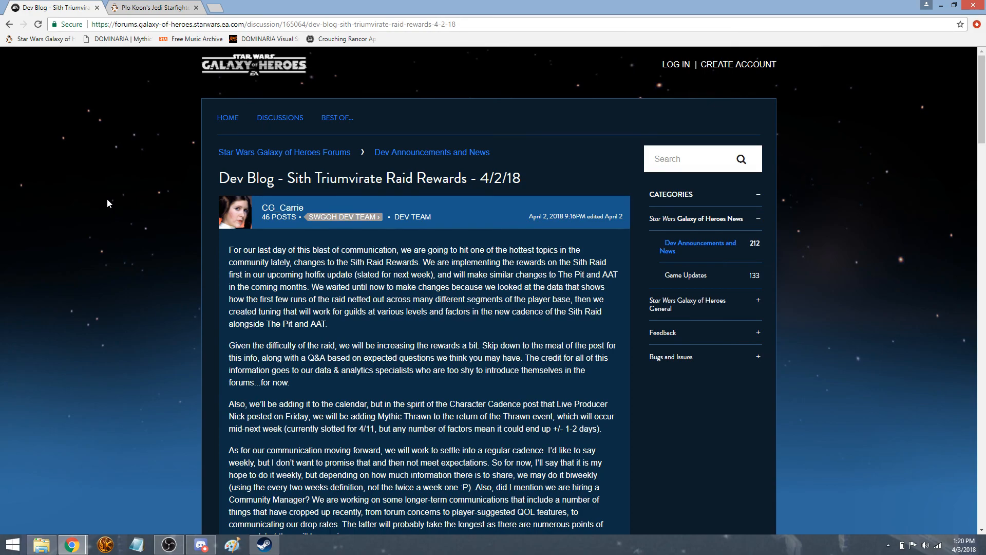
left_click(172, 543)
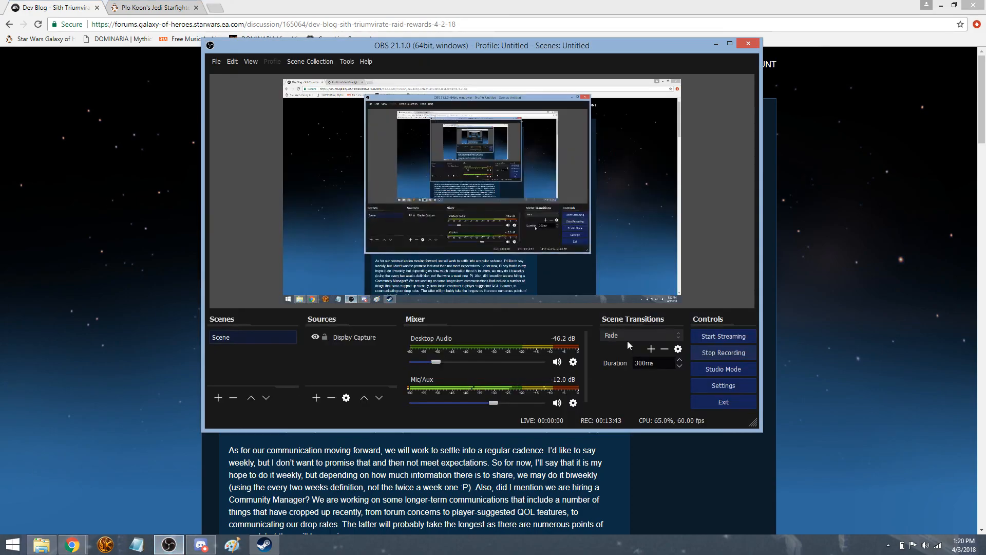